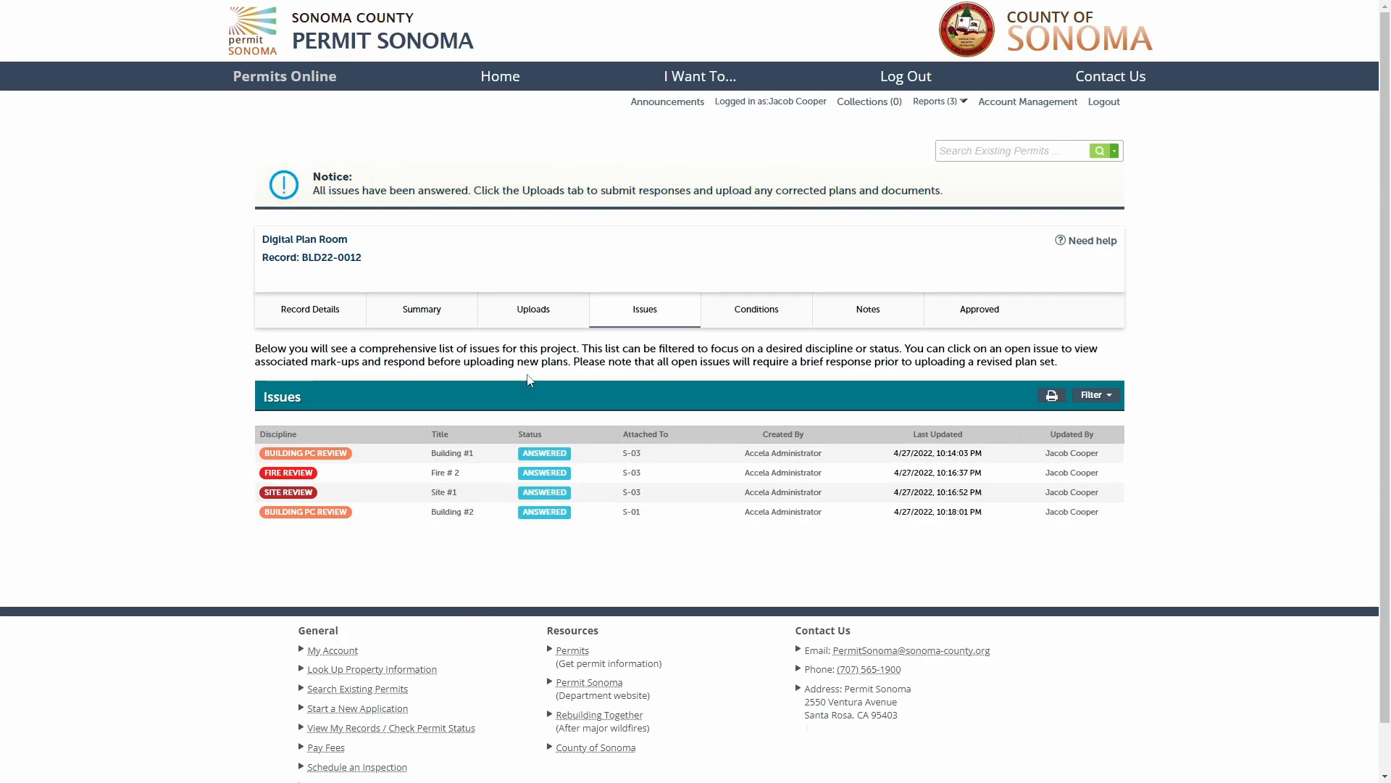
mouse_move(533, 309)
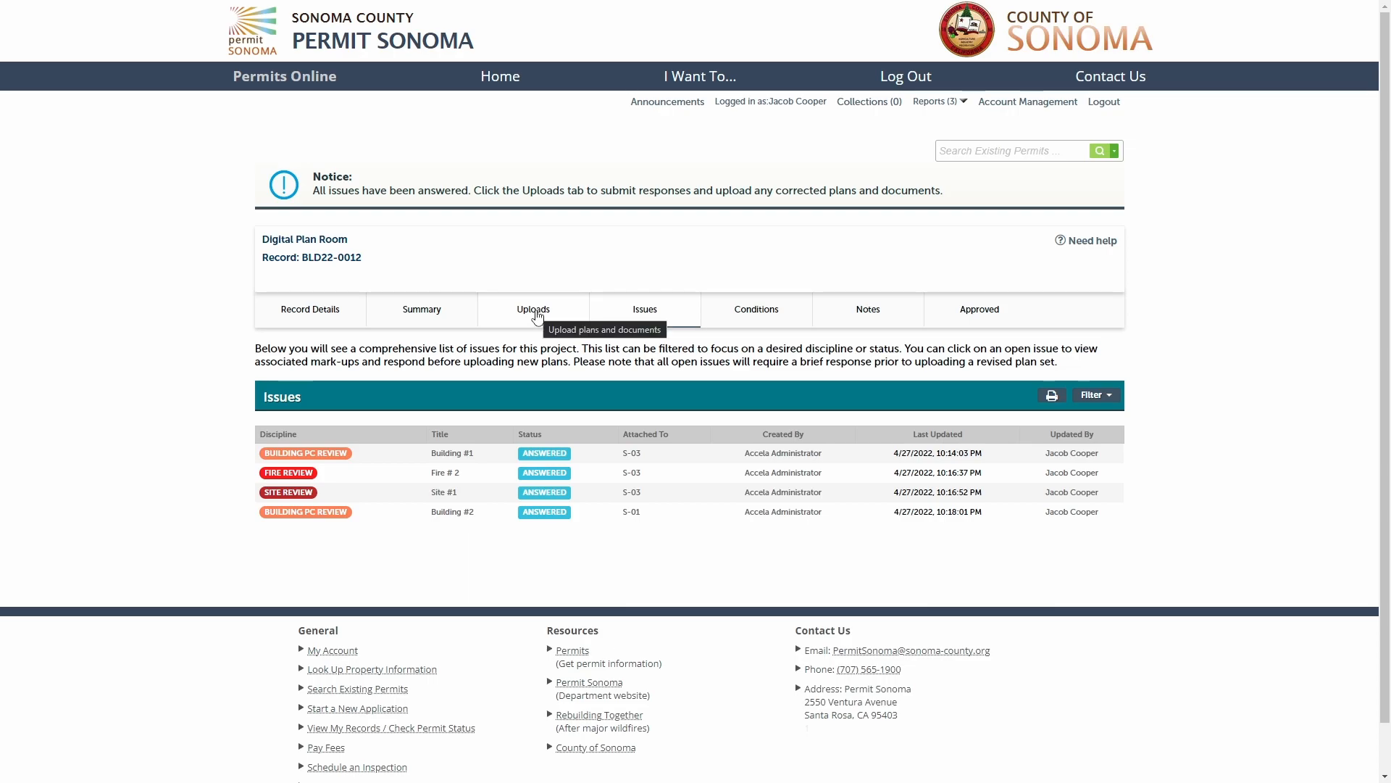
Step: Show the Uploads list for record BLD22-0012 with Review Plan Cycle #2 and #1
click(532, 309)
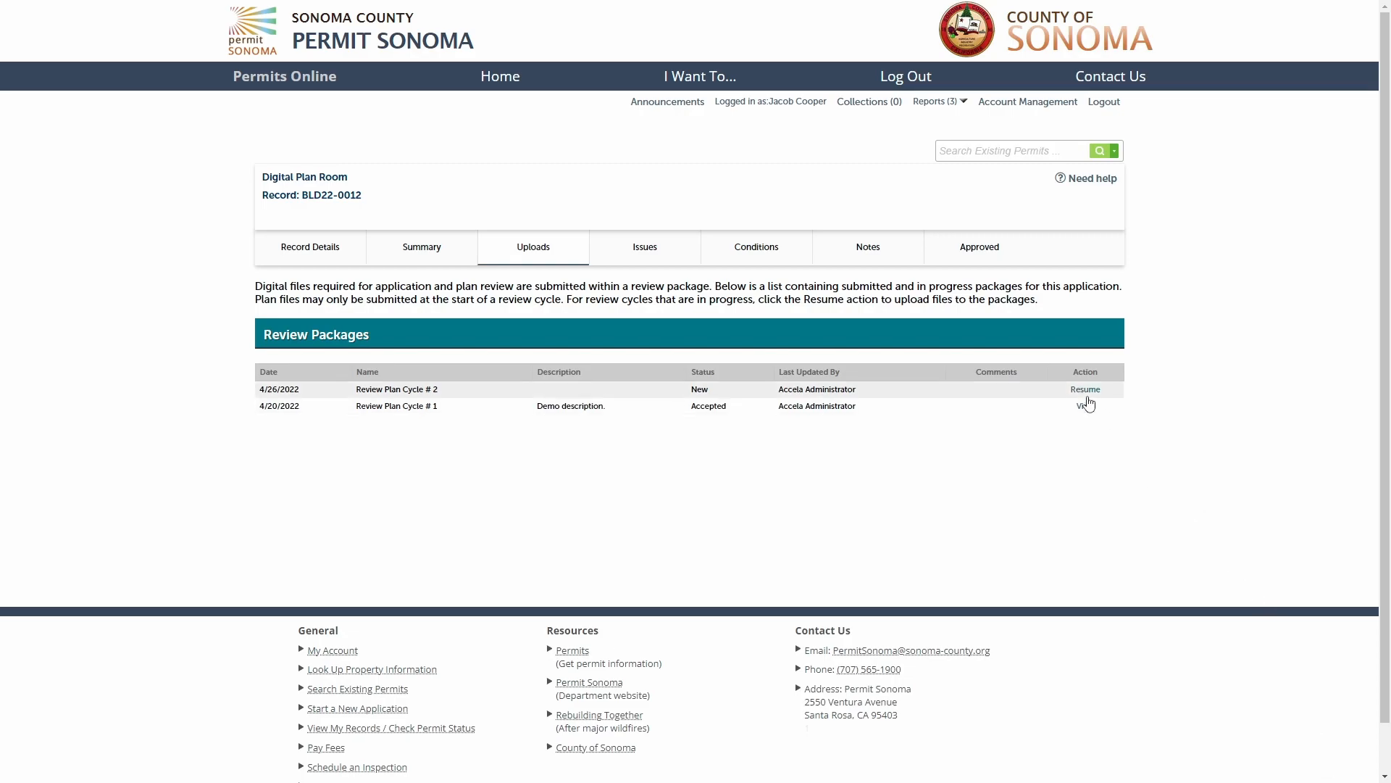
Step: Resume Review Plan Cycle #2 with description 'Demo description.' and continue to file processing
click(1084, 388)
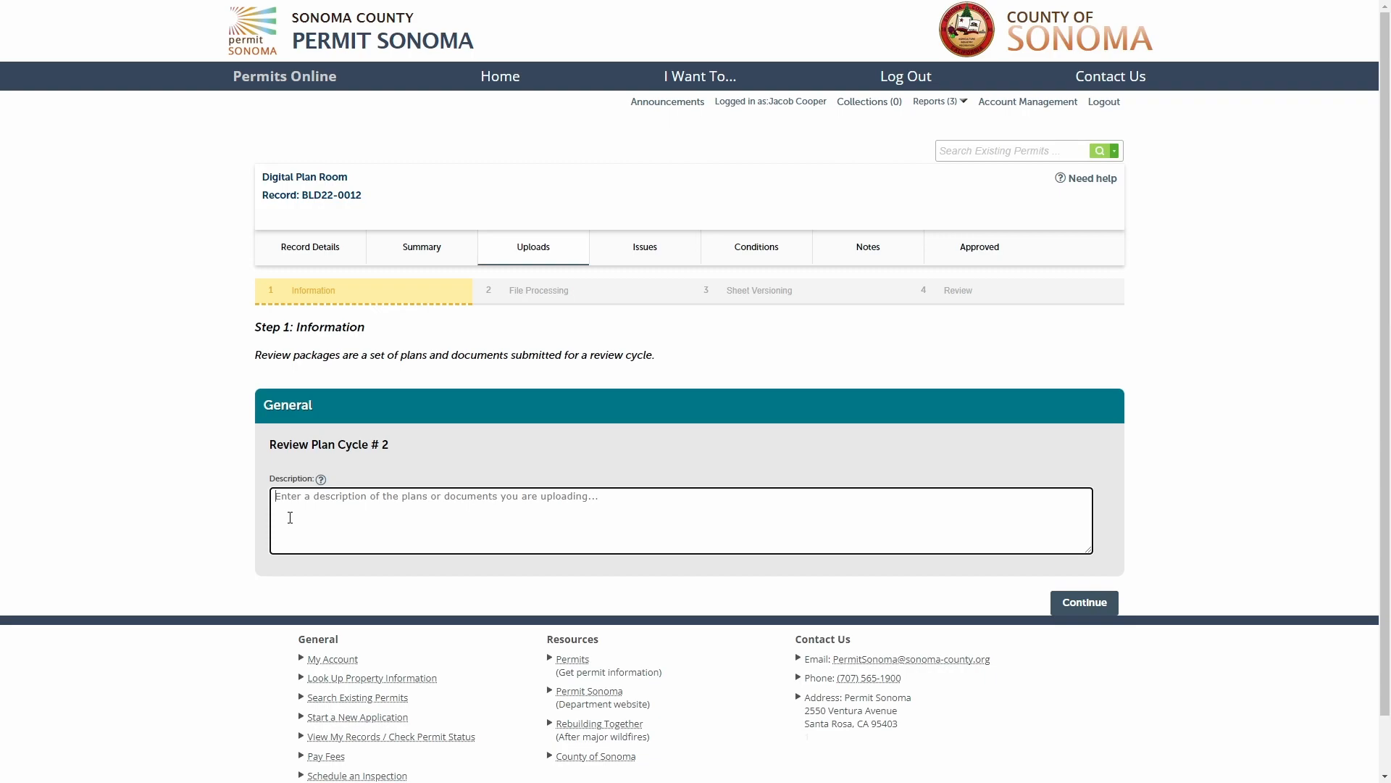
text(Demo d)
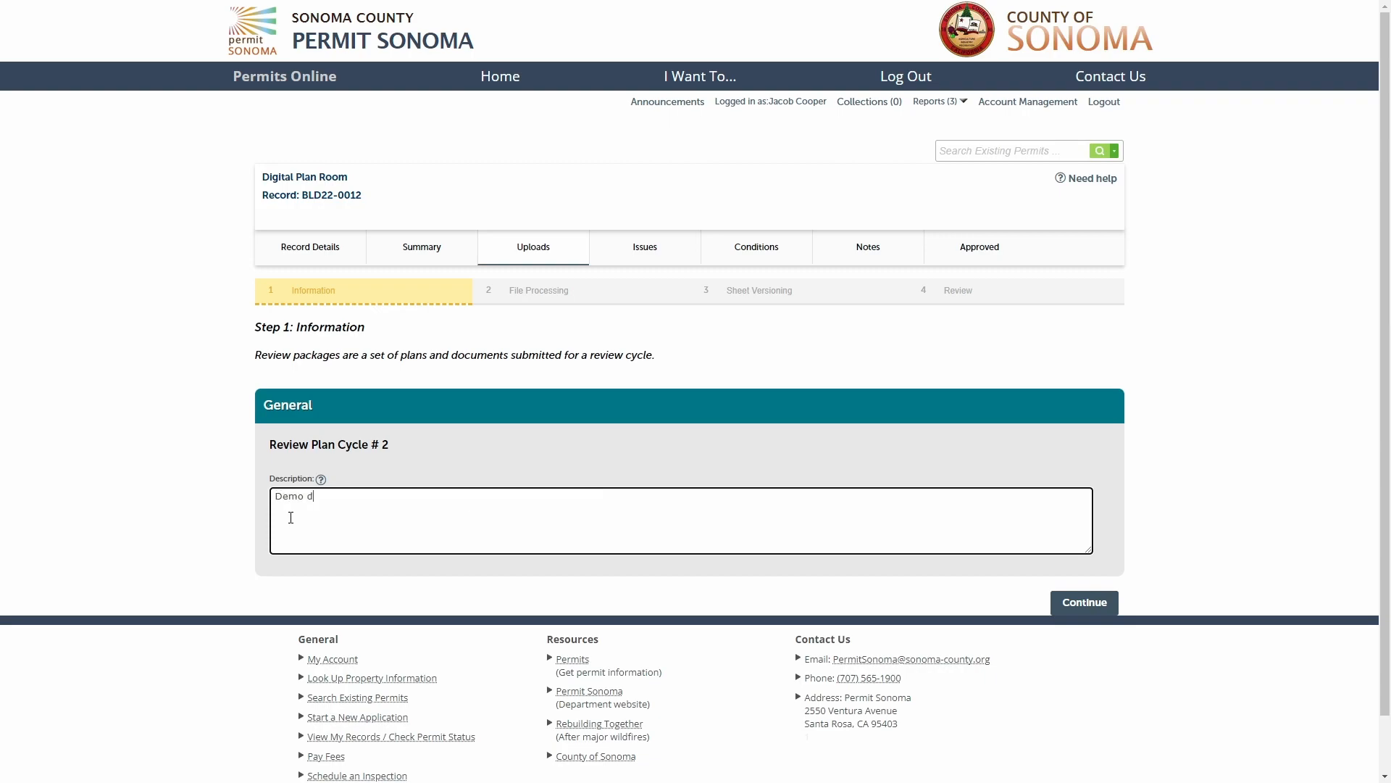
text(escription)
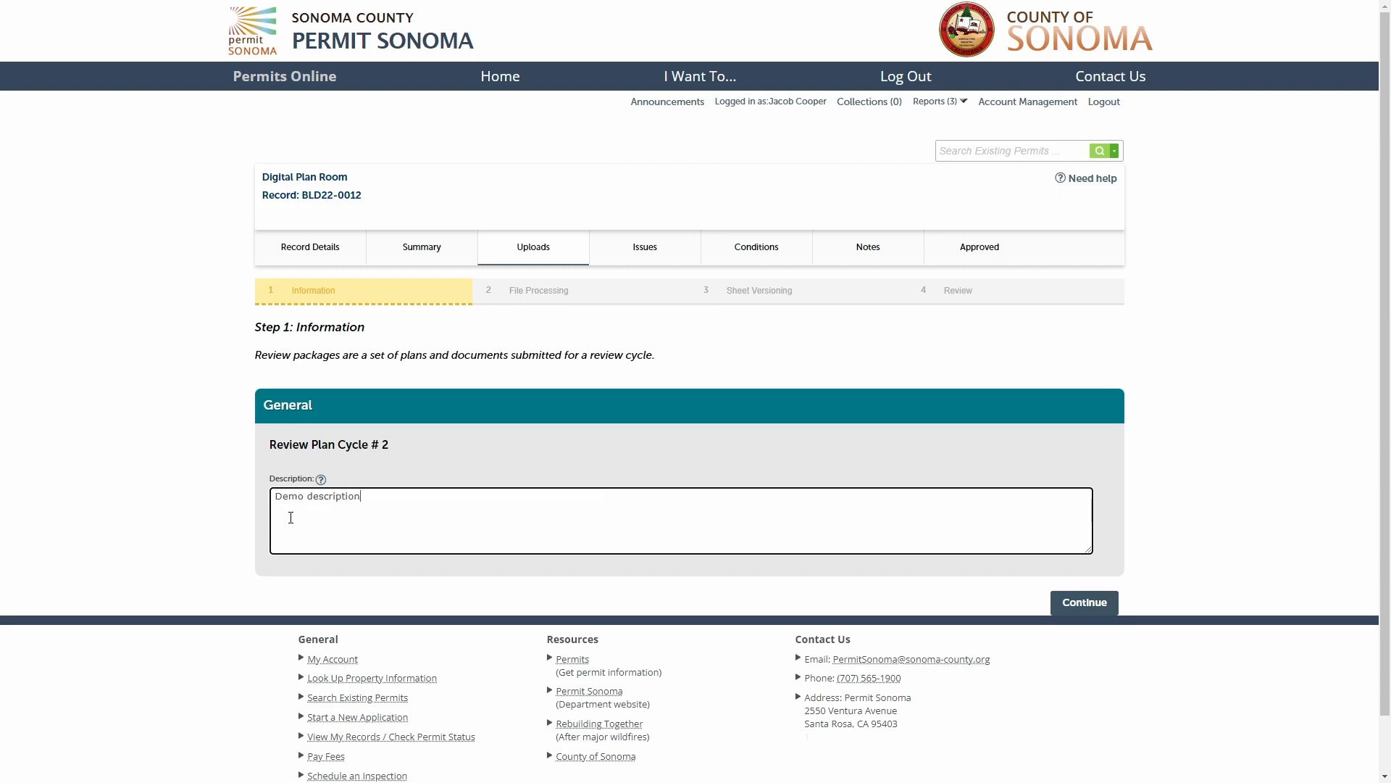
text(.)
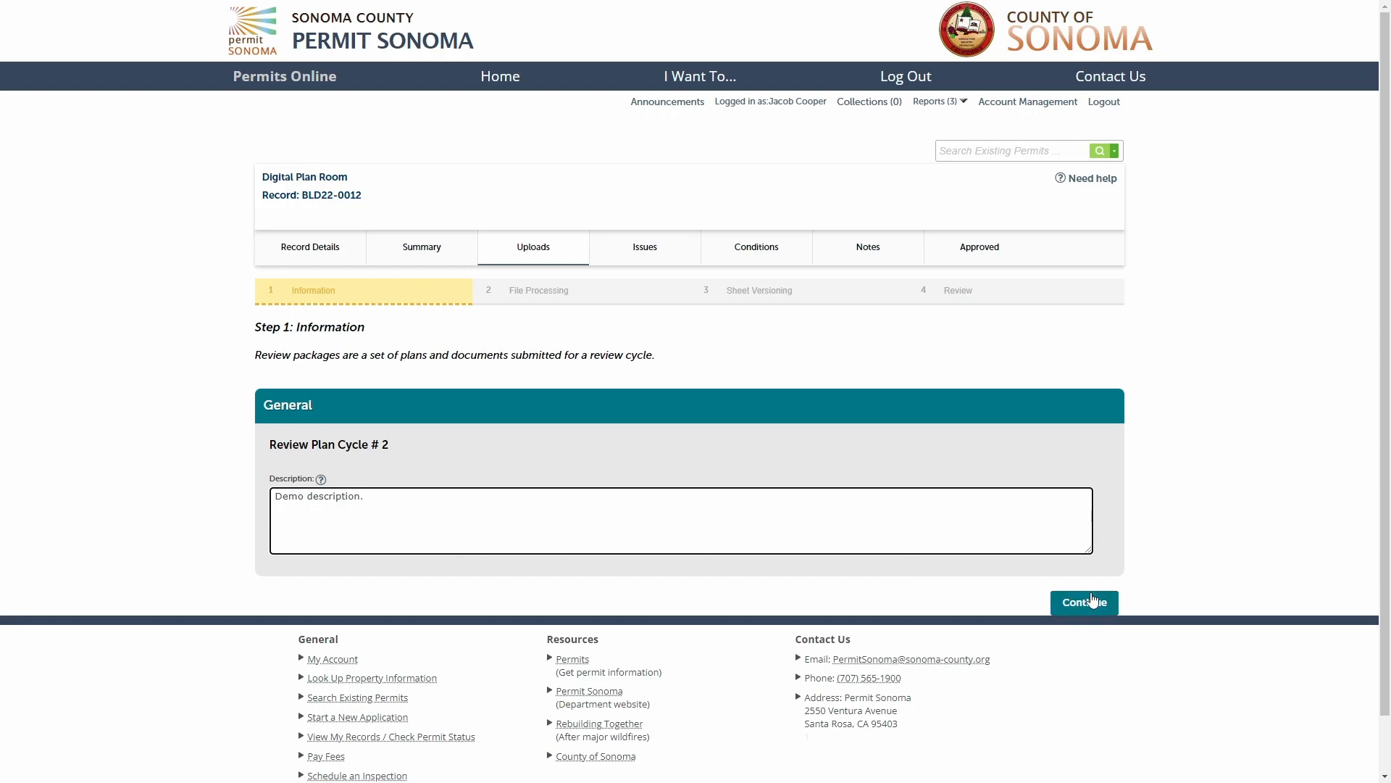
click(1084, 603)
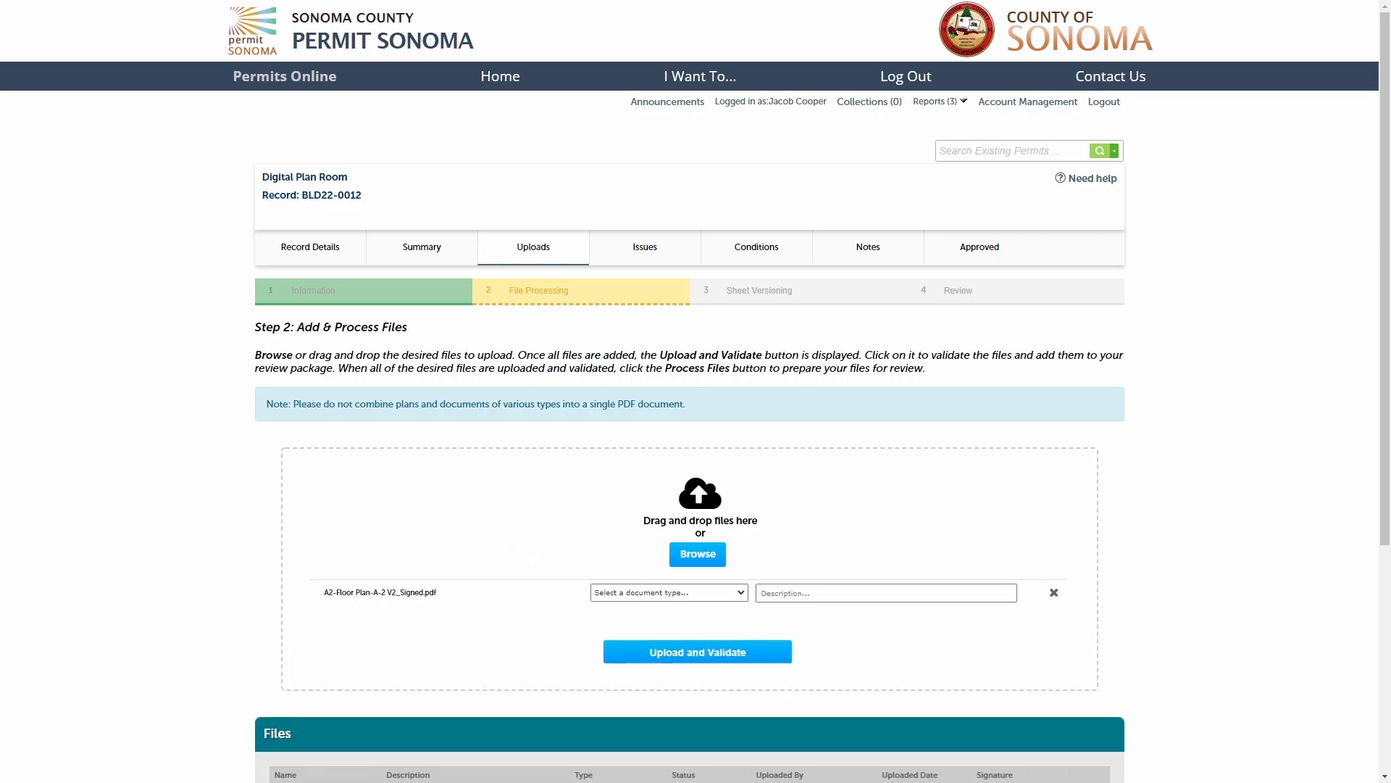
Step: Classify the A-2 floor plan as CONSTRUCTION PLANS with description 'Demo correction.', then upload, validate and process it
click(668, 592)
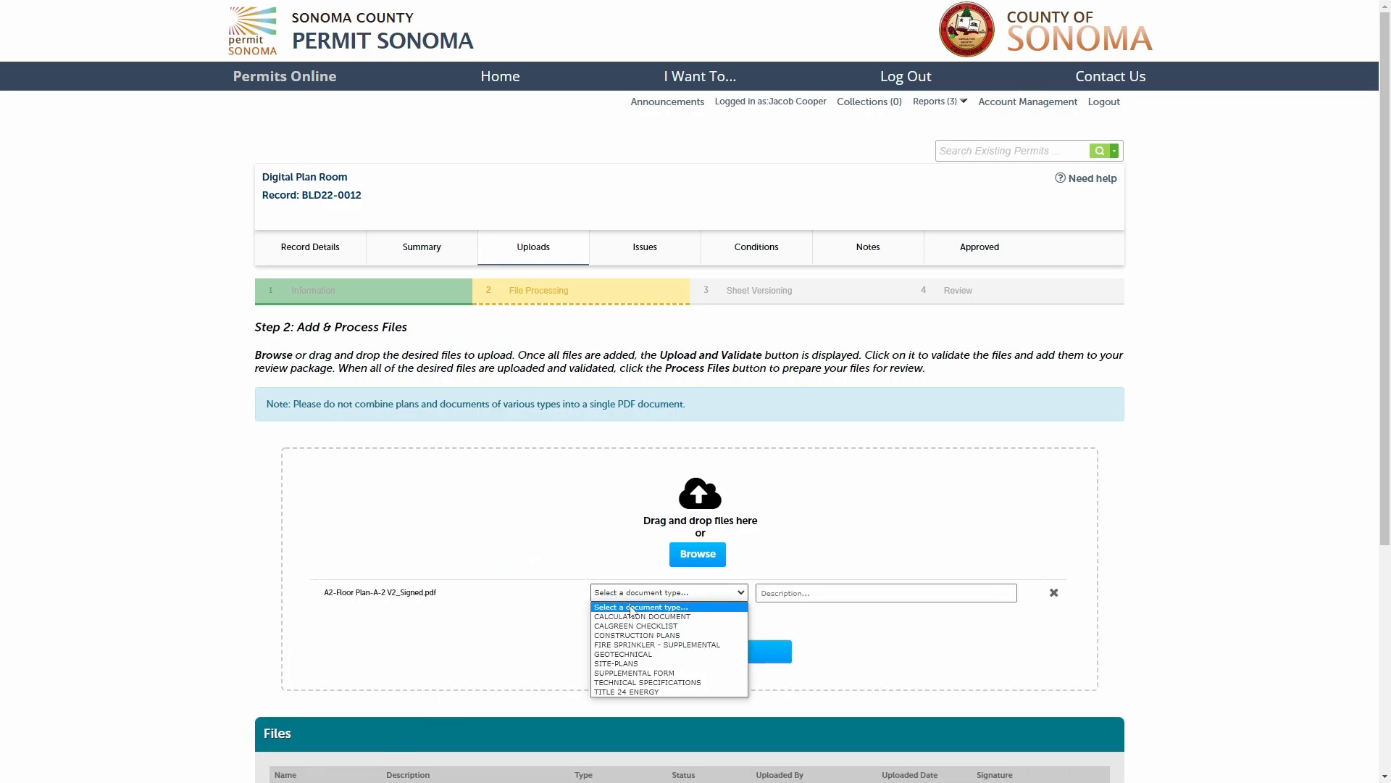
click(636, 634)
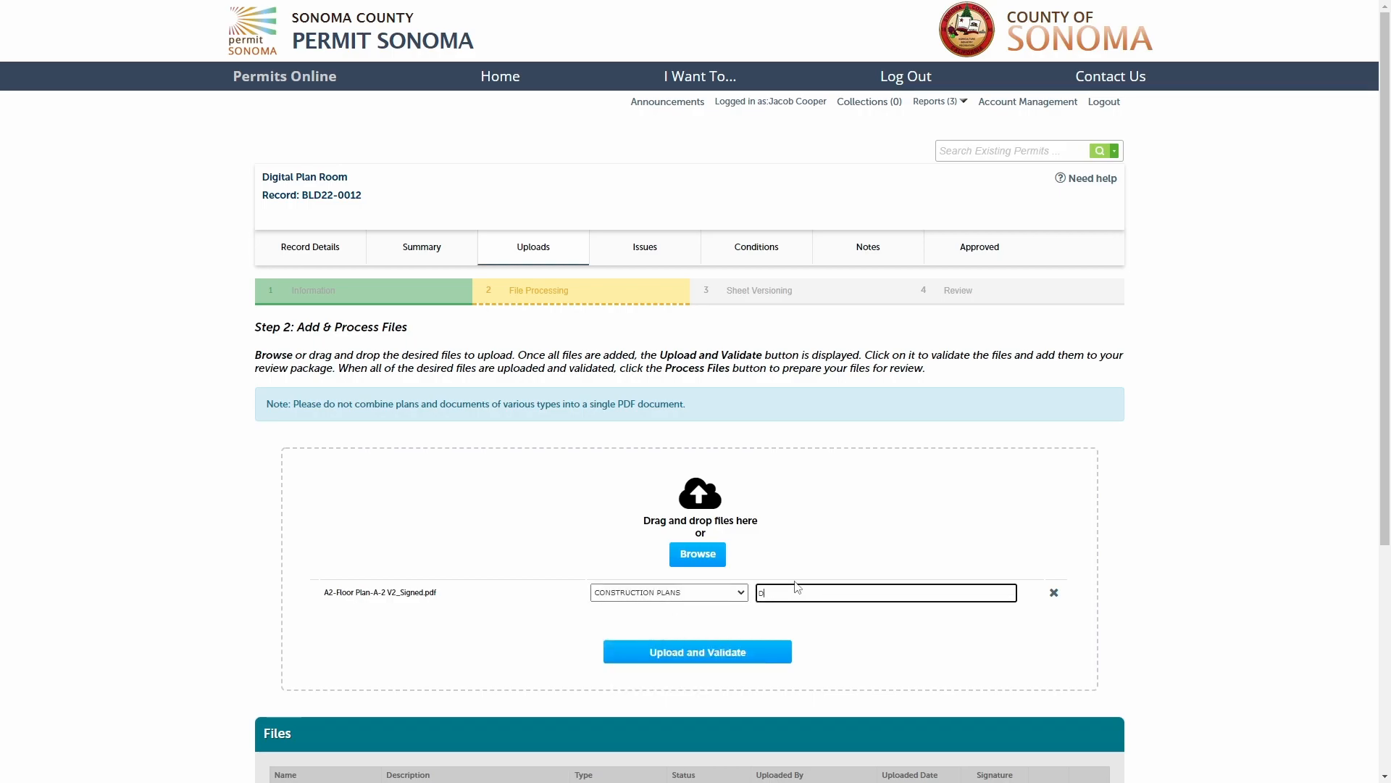
text(Demo correction.)
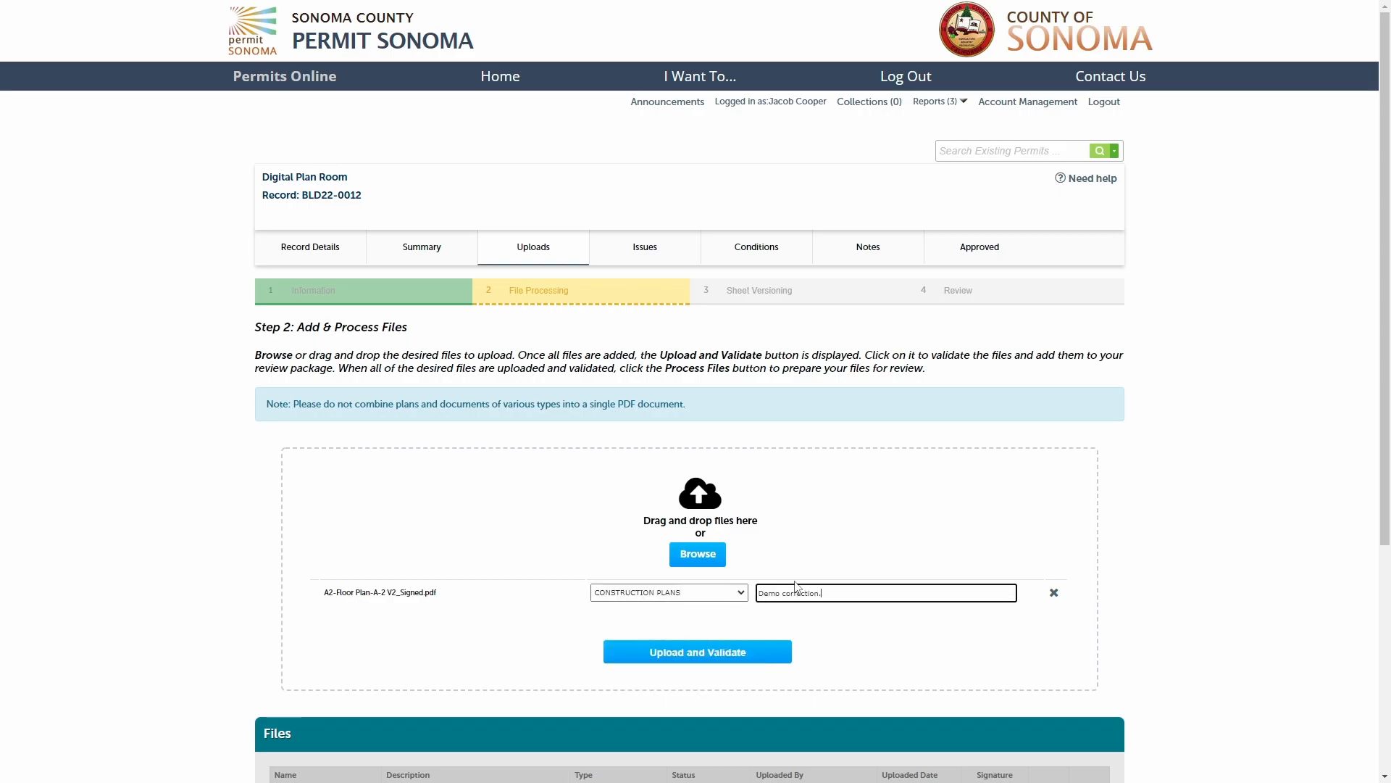
click(697, 651)
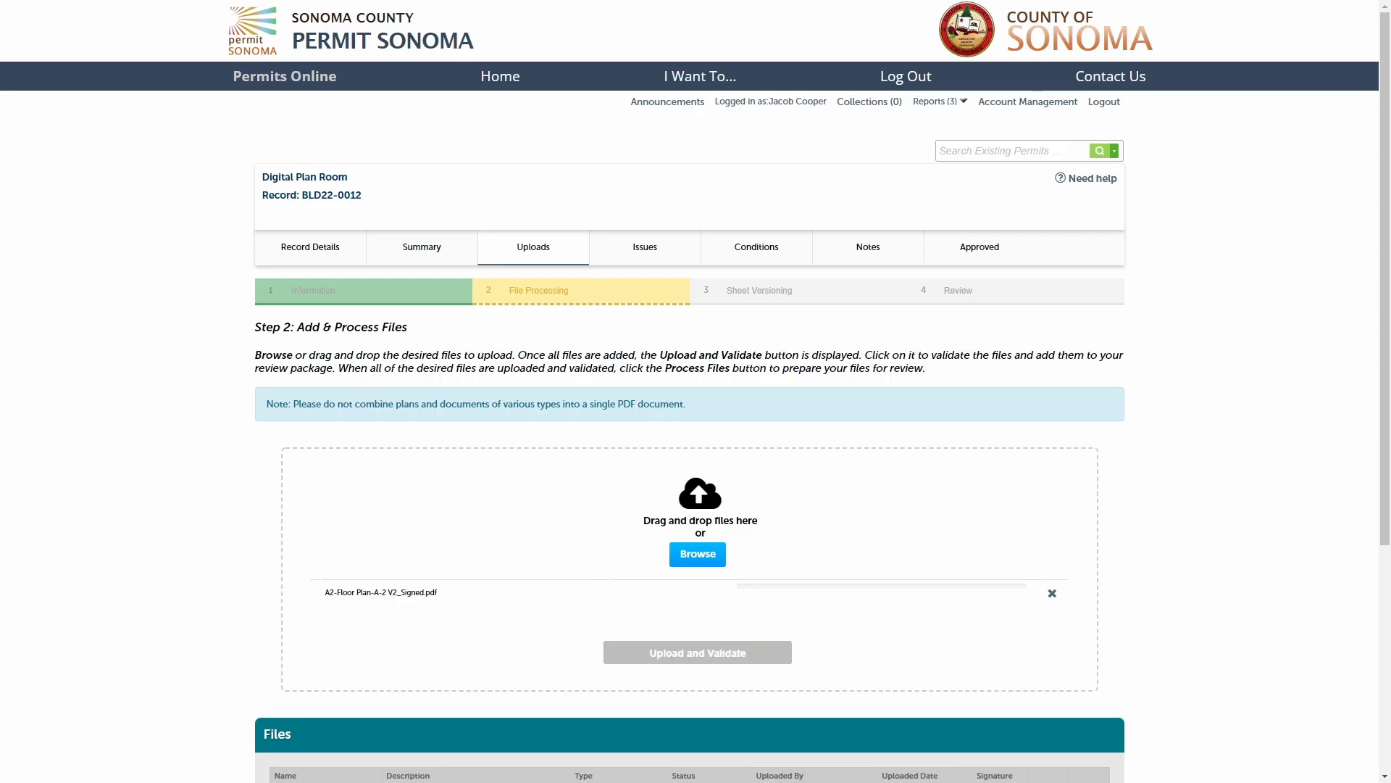
click(697, 652)
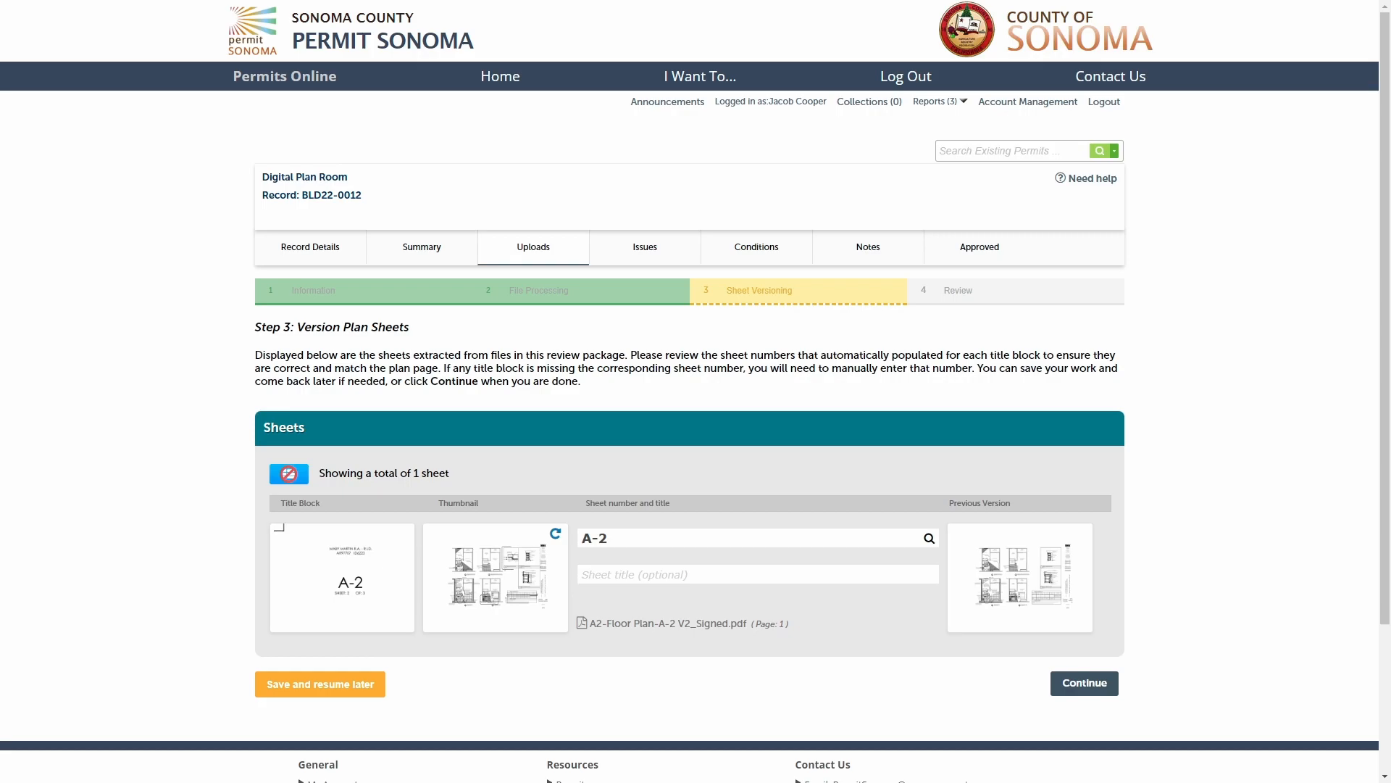
Step: Look up previously uploaded plan sheets to match against sheet A-2
click(494, 577)
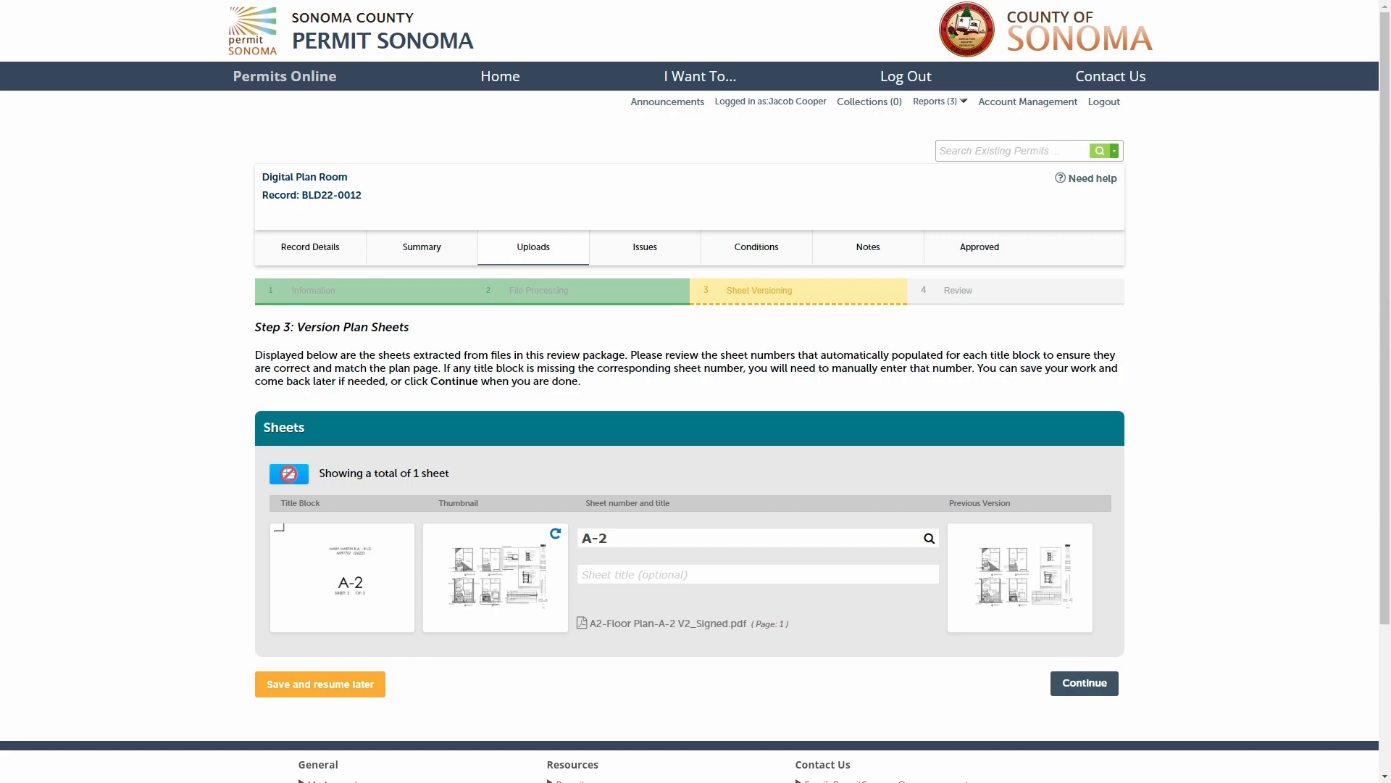
mouse_move(929, 537)
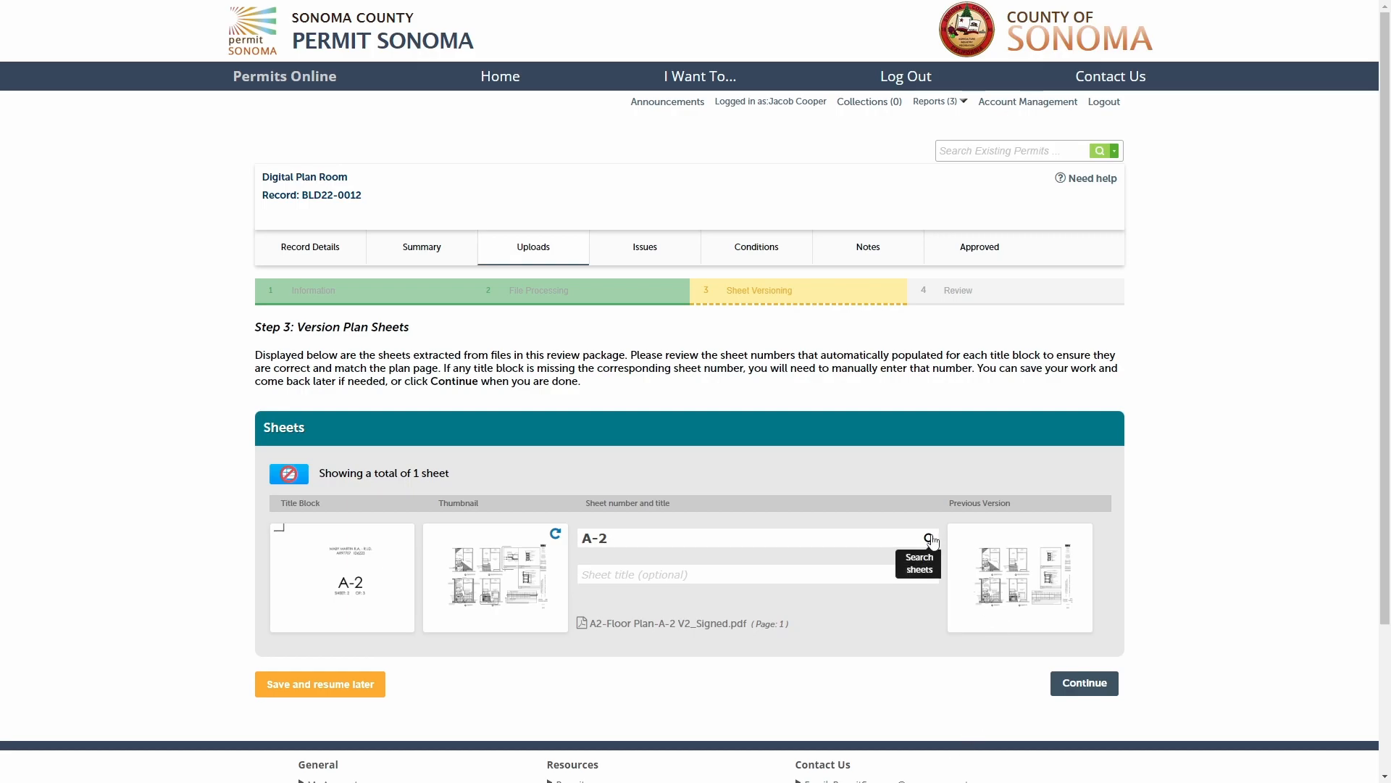
click(930, 539)
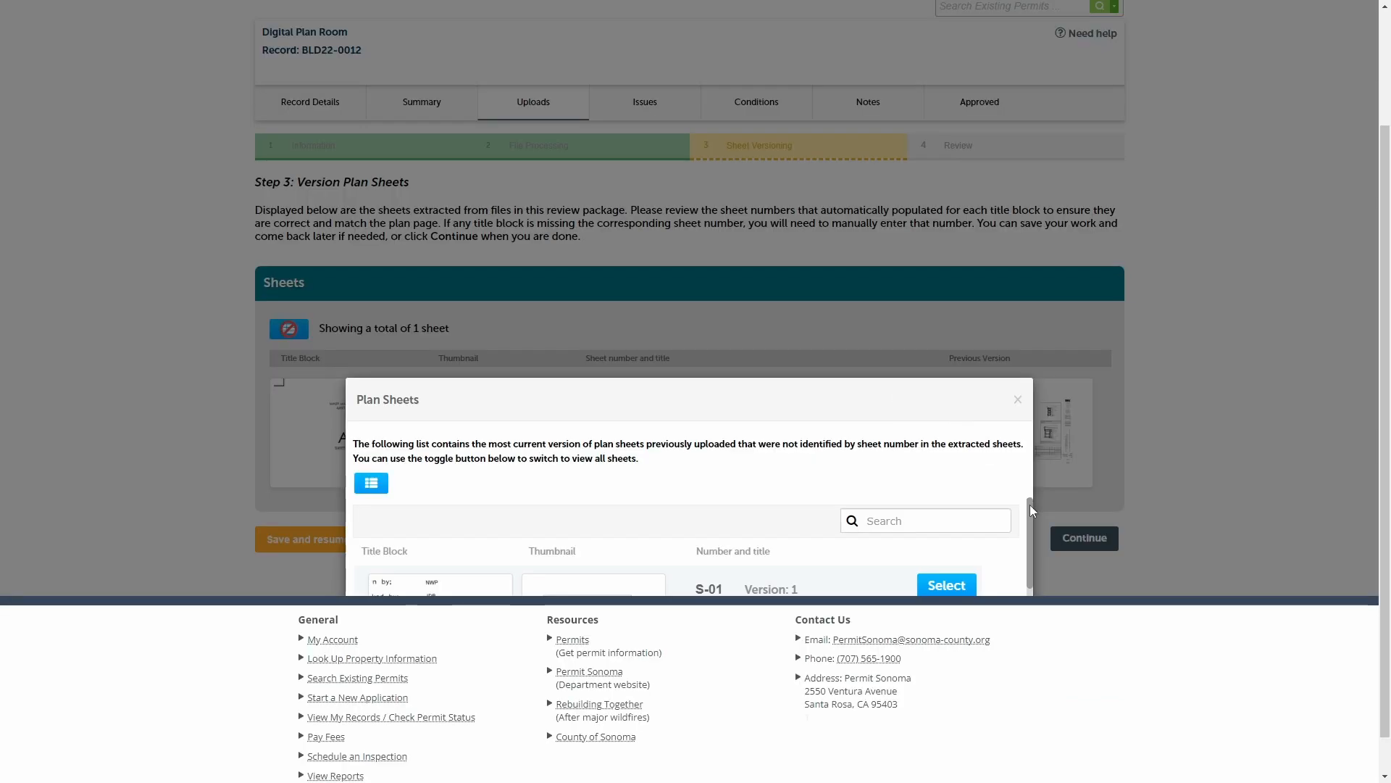
scroll(down, 3)
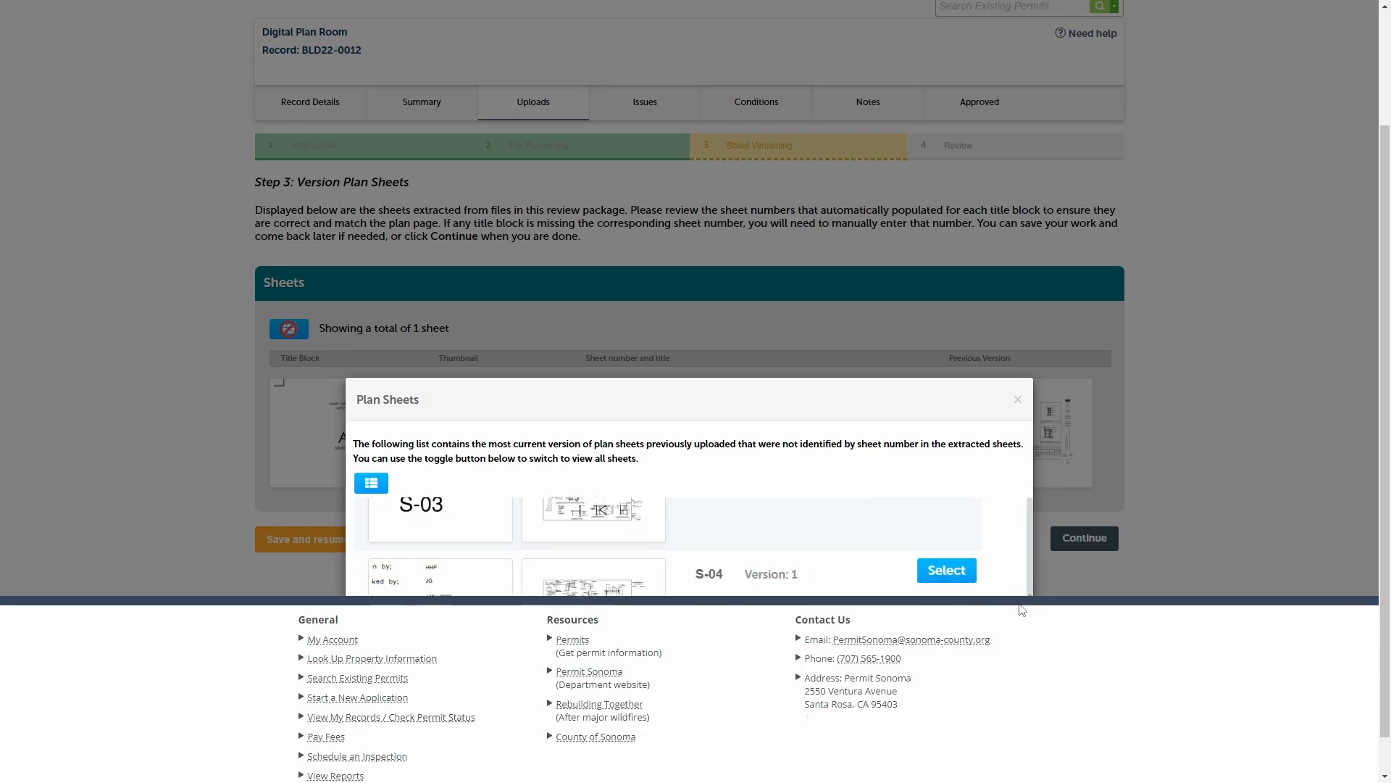
scroll(down, 3)
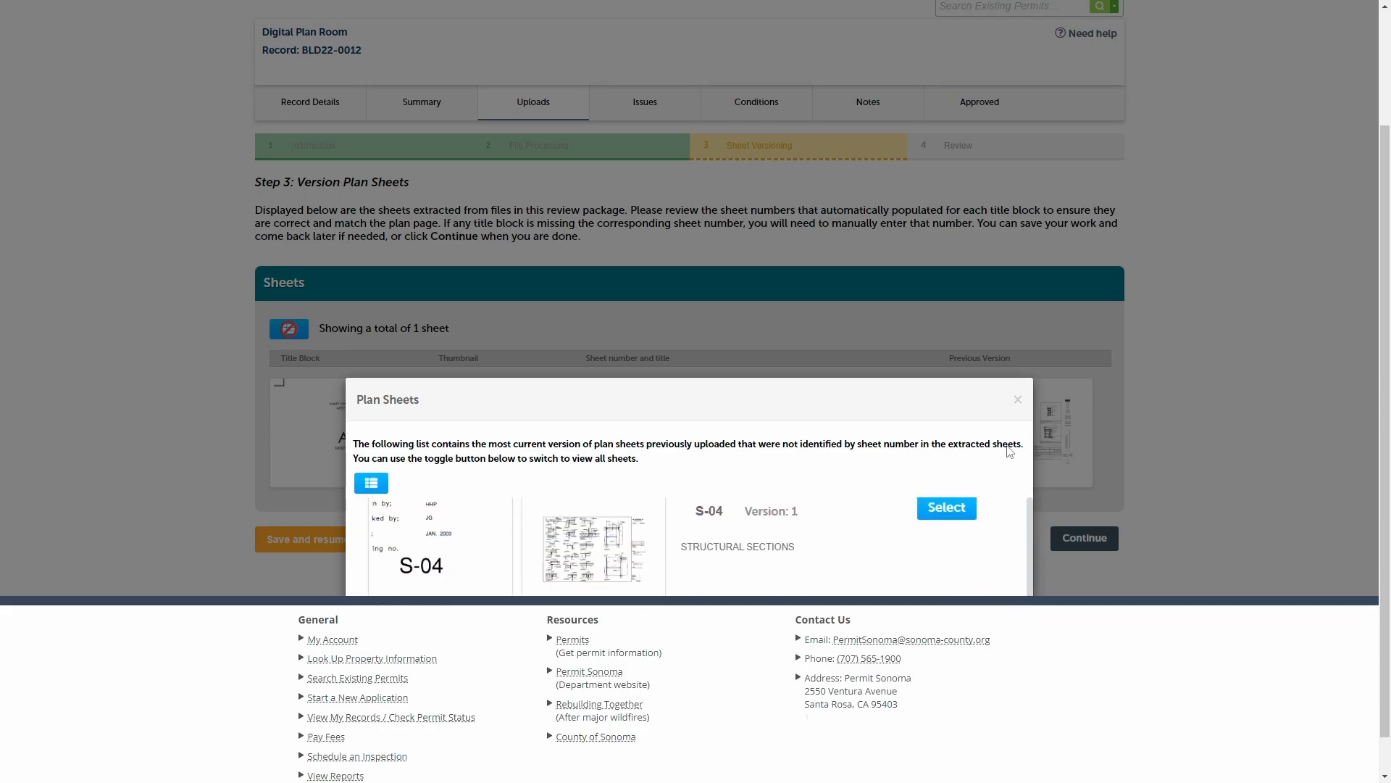
click(944, 507)
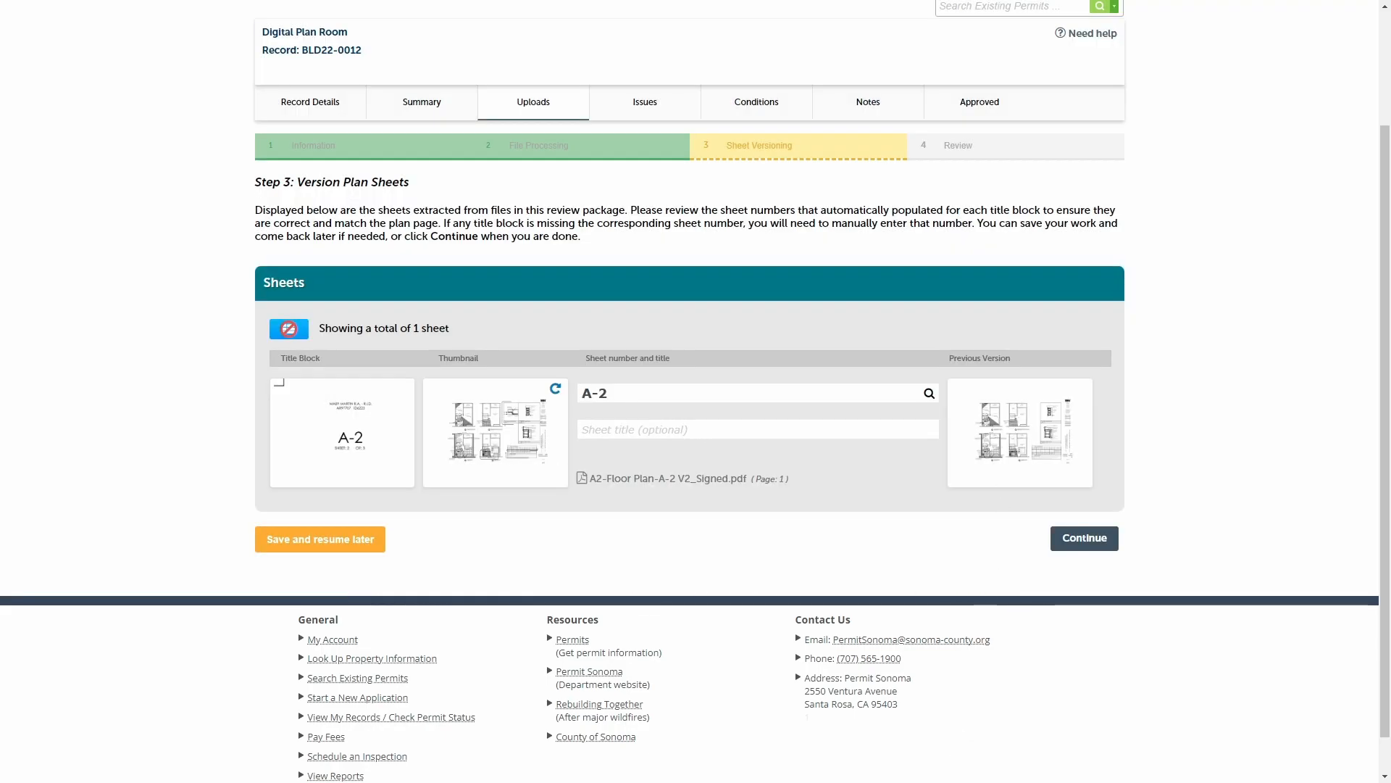
mouse_move(1084, 538)
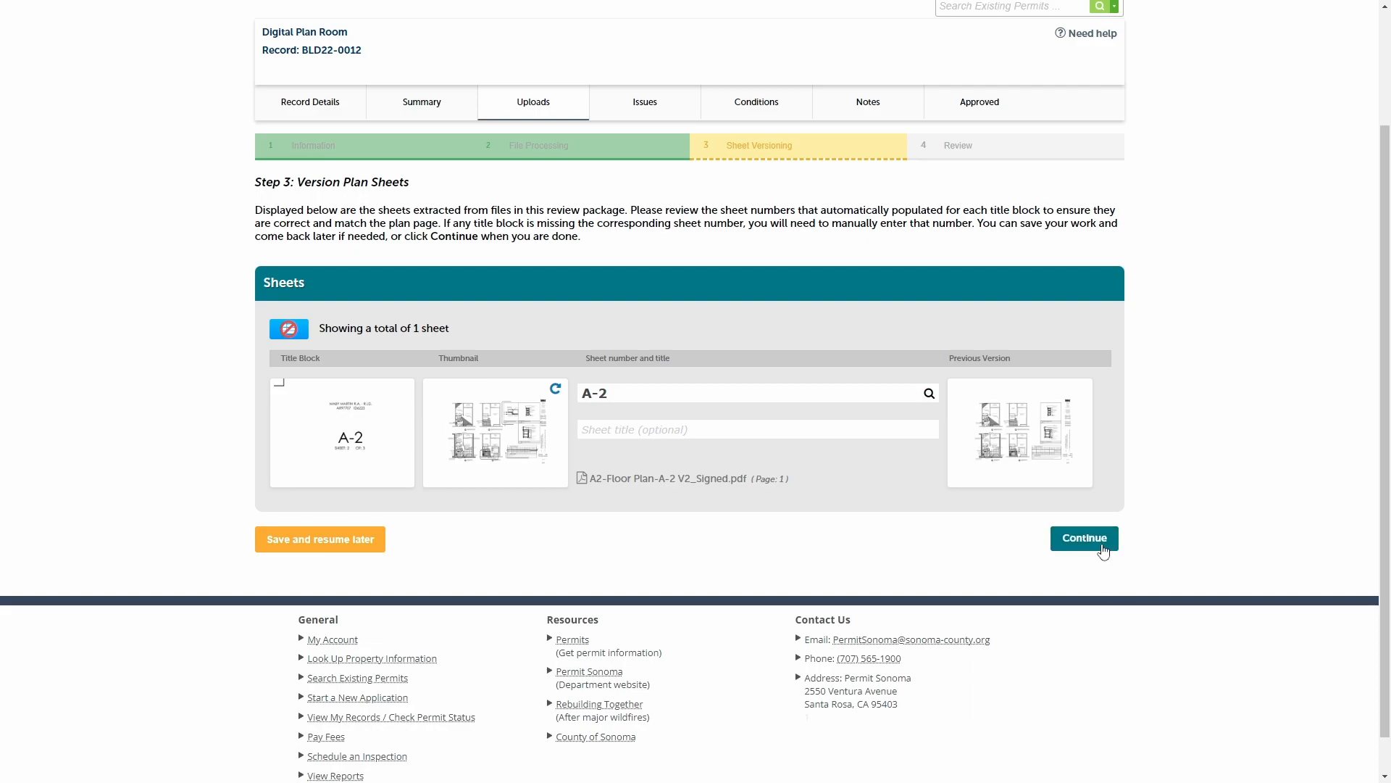
click(1084, 538)
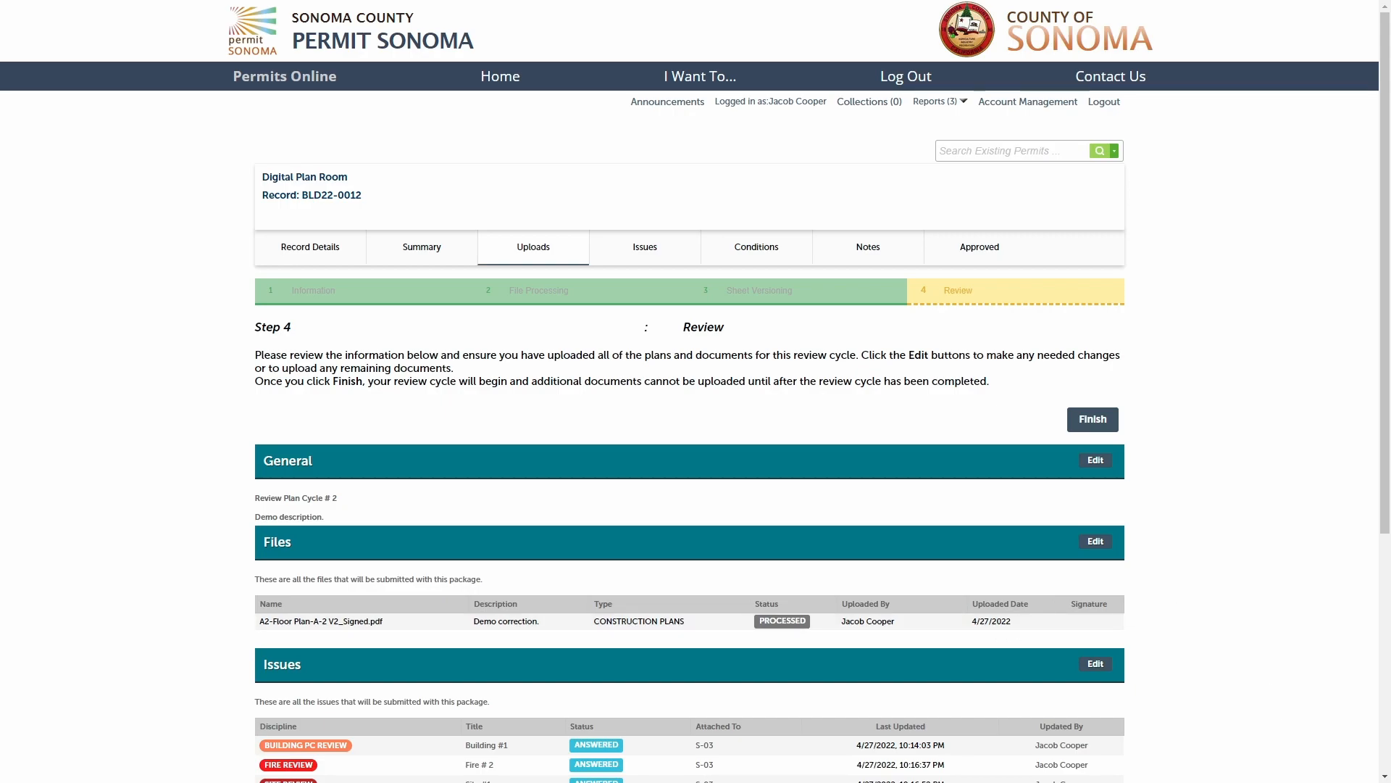
Step: Finish the Step 4 review to submit Review Plan Cycle #2 and get the success confirmation
scroll(down, 3)
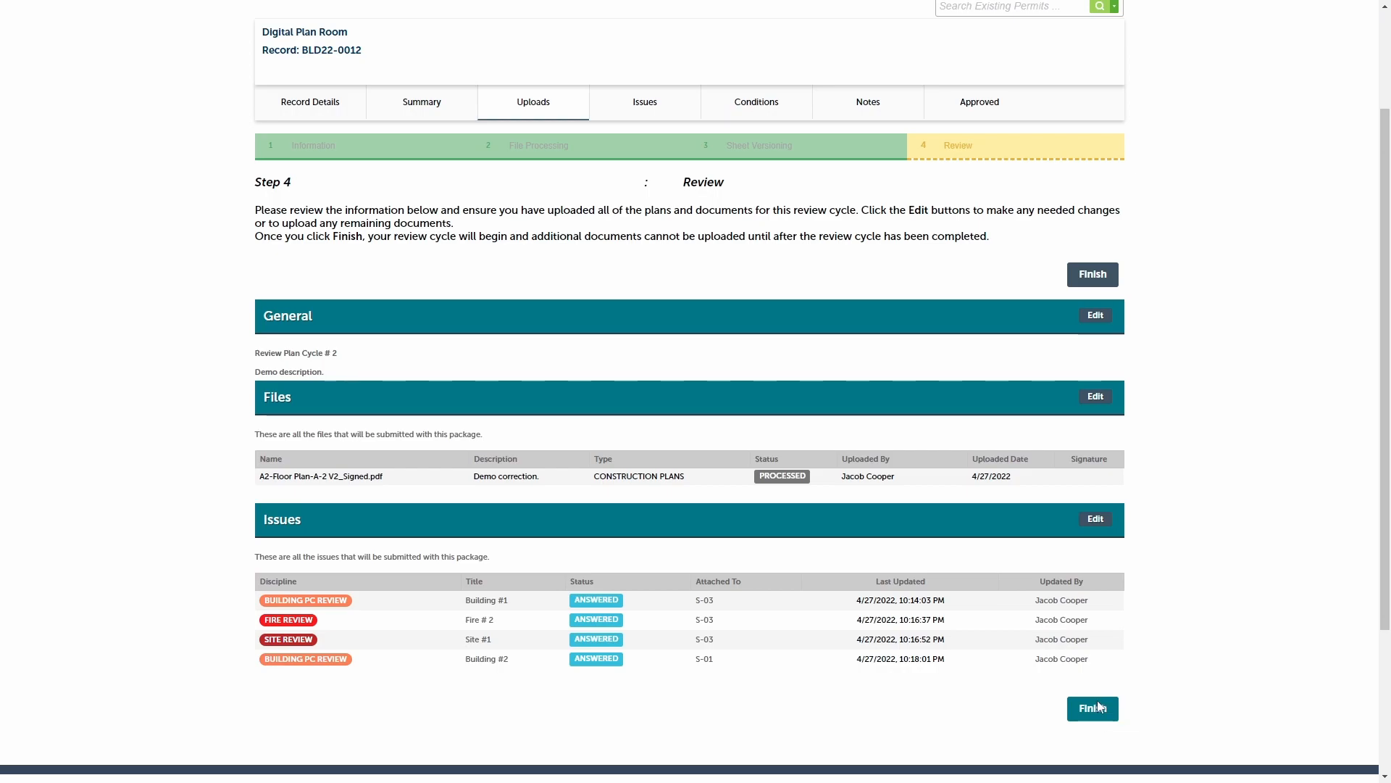
click(1092, 708)
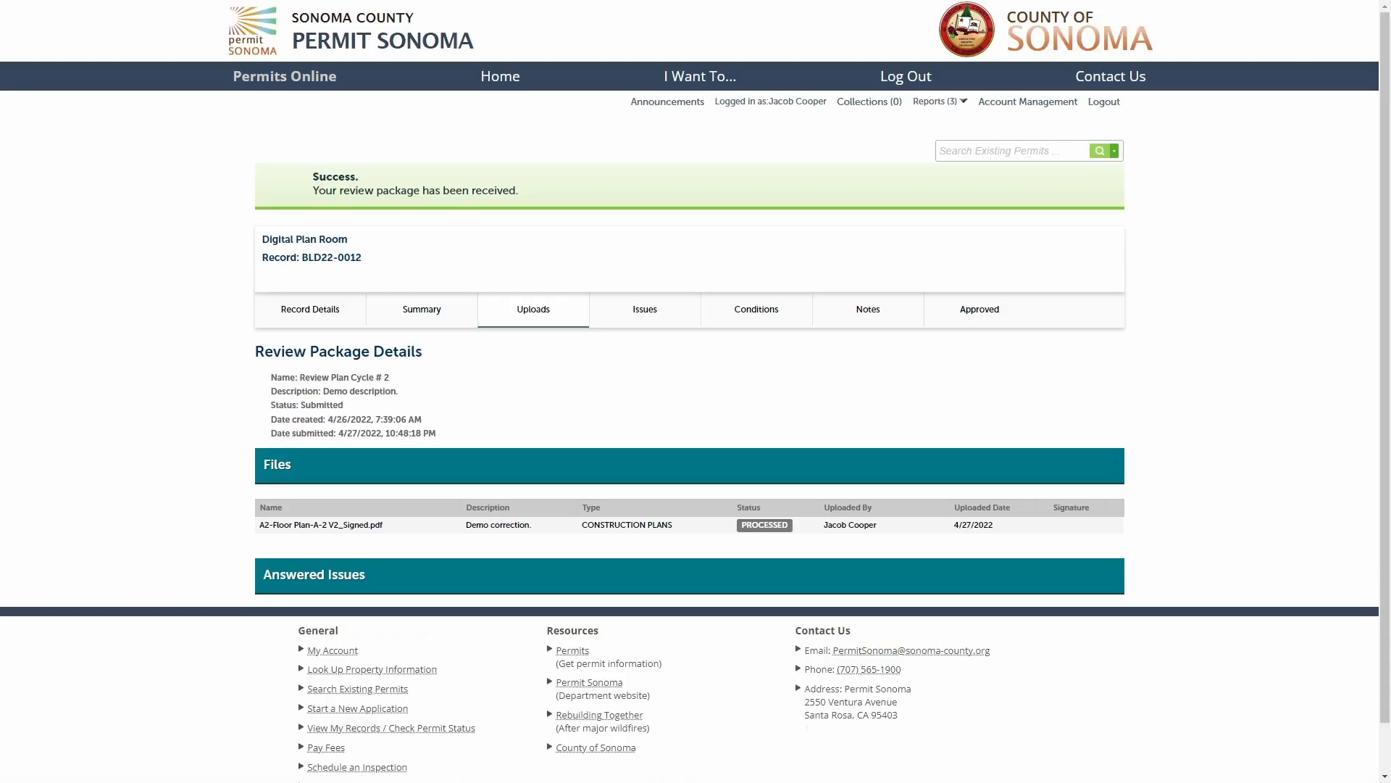